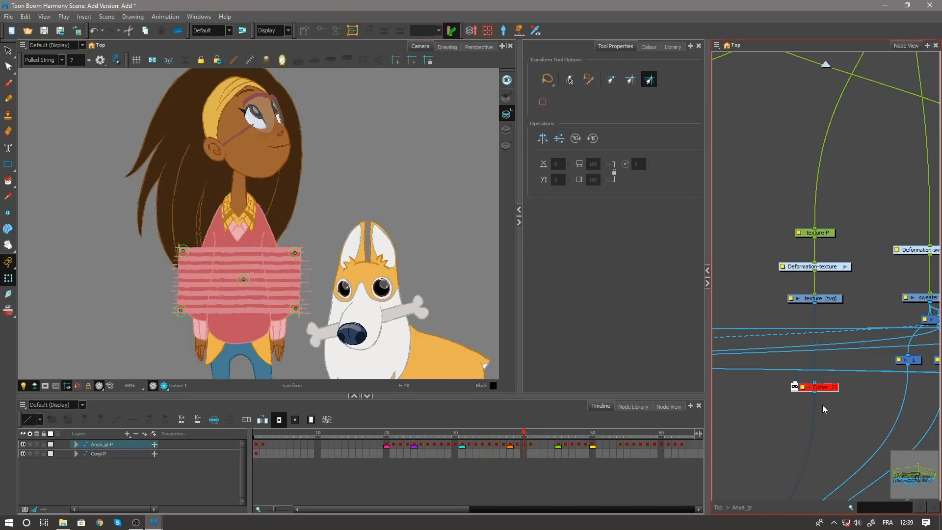
# - Enable the Cutter node to mask the stripes to the sweater, then bend them with deformer points
pyautogui.click(816, 386)
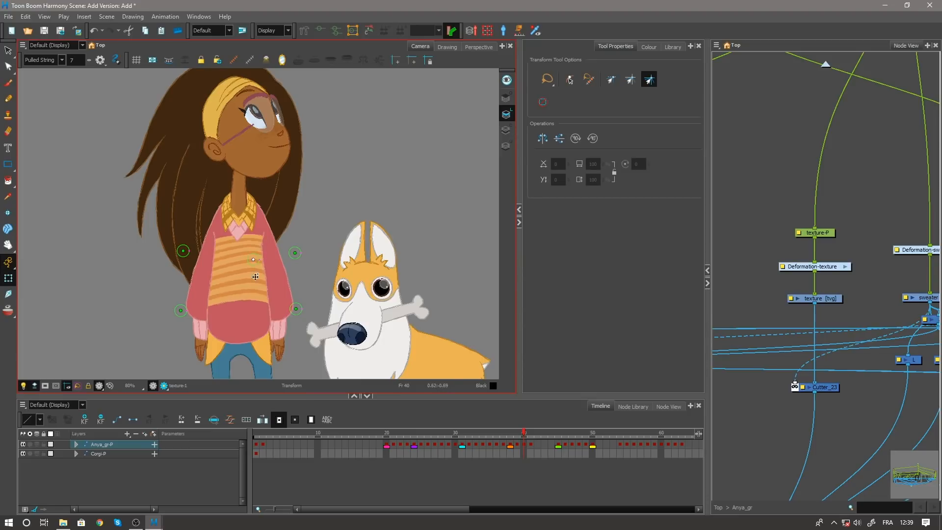
pyautogui.moveTo(252, 260); pyautogui.dragTo(227, 267)
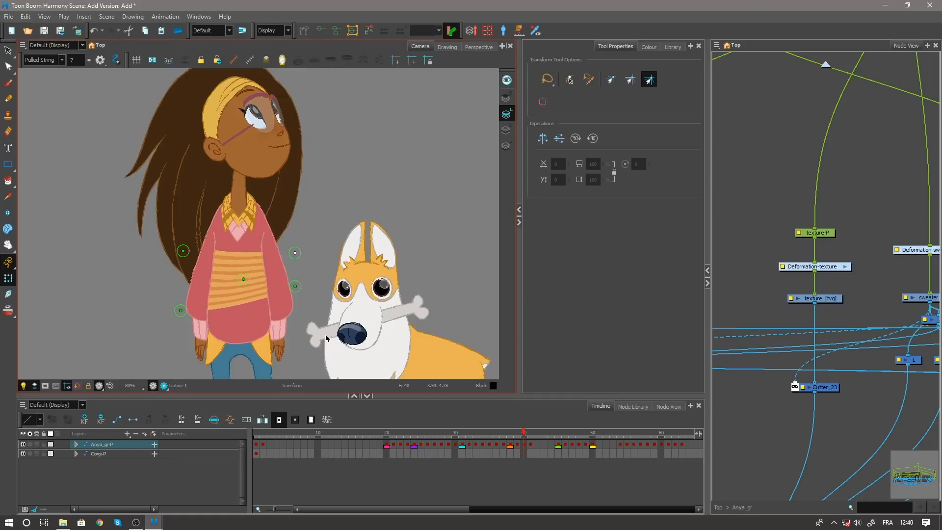
pyautogui.moveTo(243, 279); pyautogui.dragTo(244, 268)
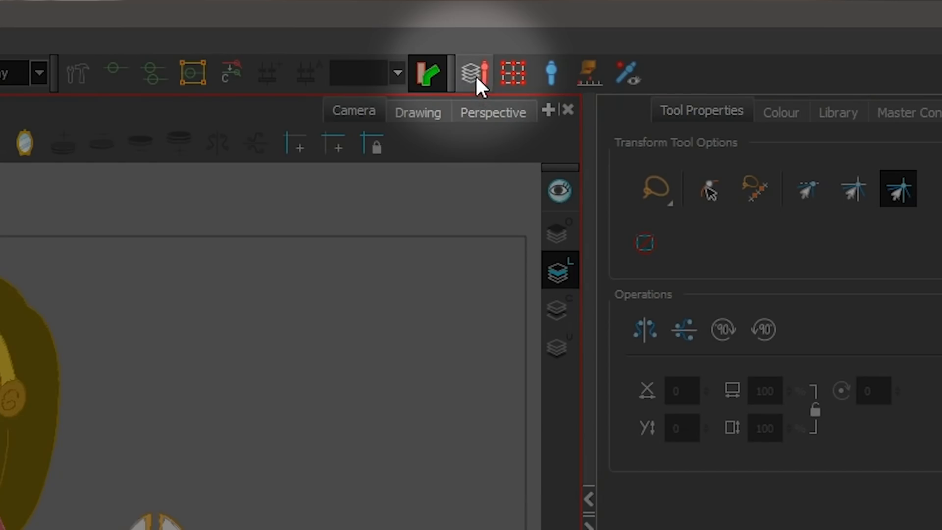
pyautogui.moveTo(472, 58)
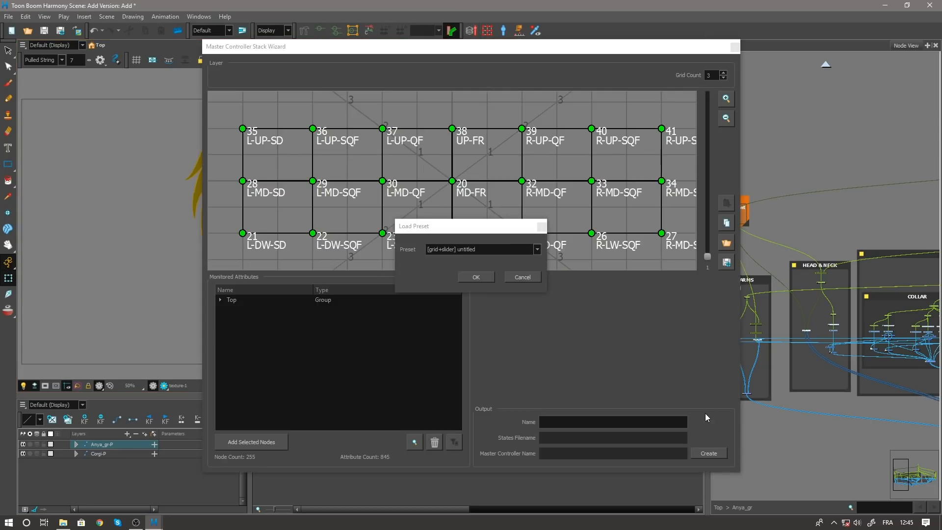
pyautogui.moveTo(553, 244)
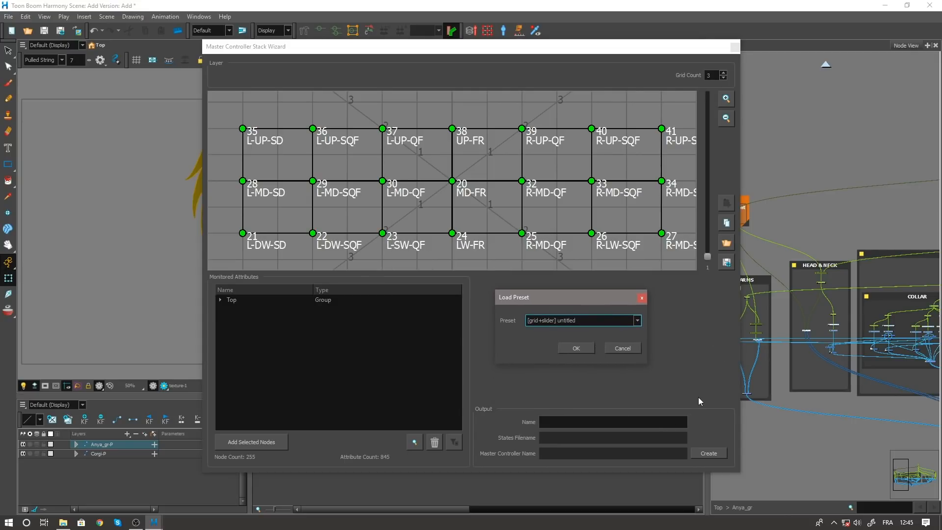
pyautogui.moveTo(661, 354)
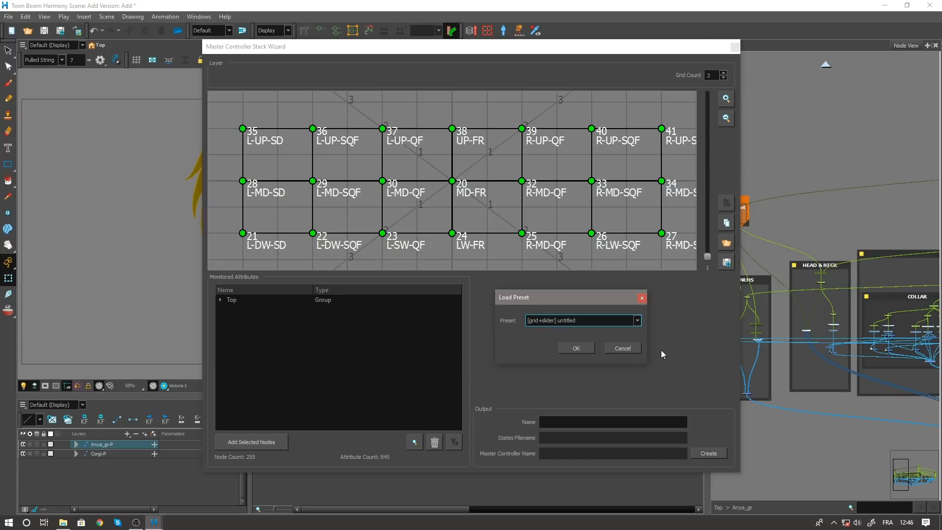
# - Load the [grid+slider] Girl_Stack preset from the Load Preset dialog
pyautogui.click(636, 321)
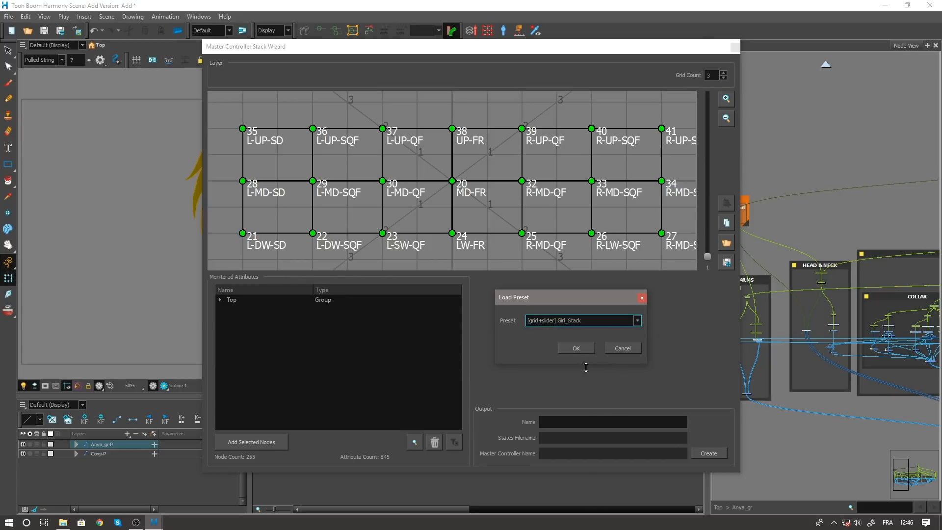
pyautogui.click(622, 348)
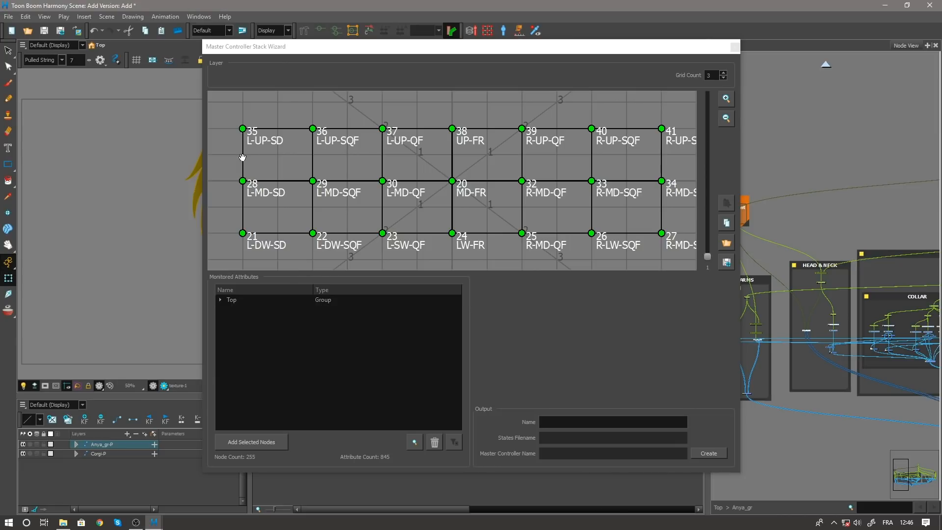
pyautogui.moveTo(461, 150)
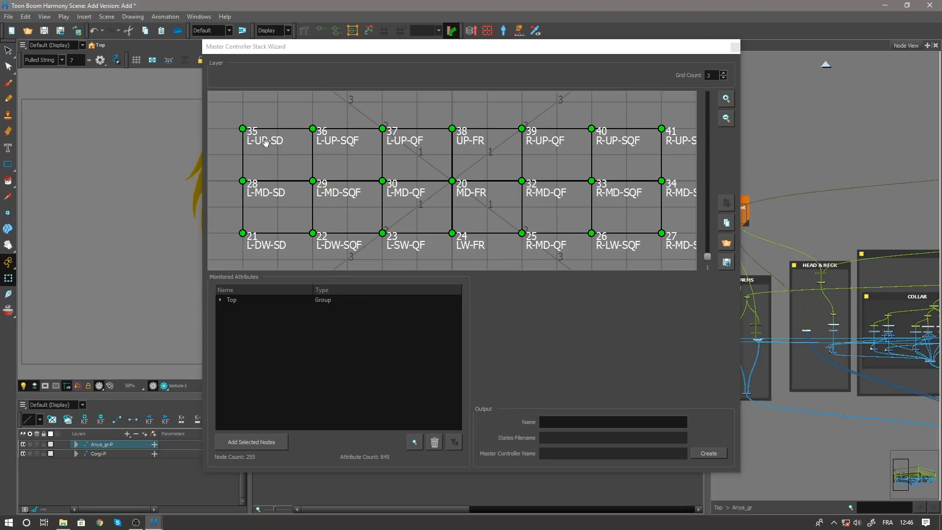
pyautogui.moveTo(316, 246)
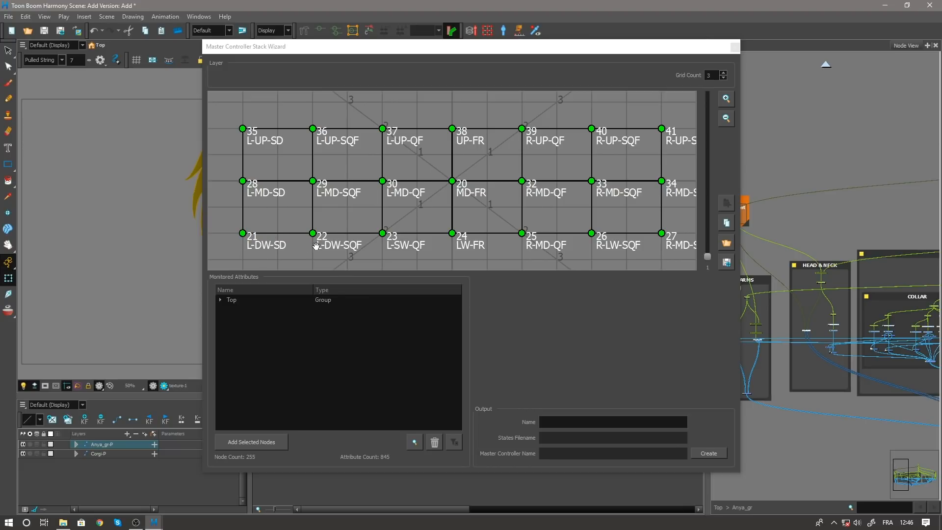
pyautogui.moveTo(577, 214)
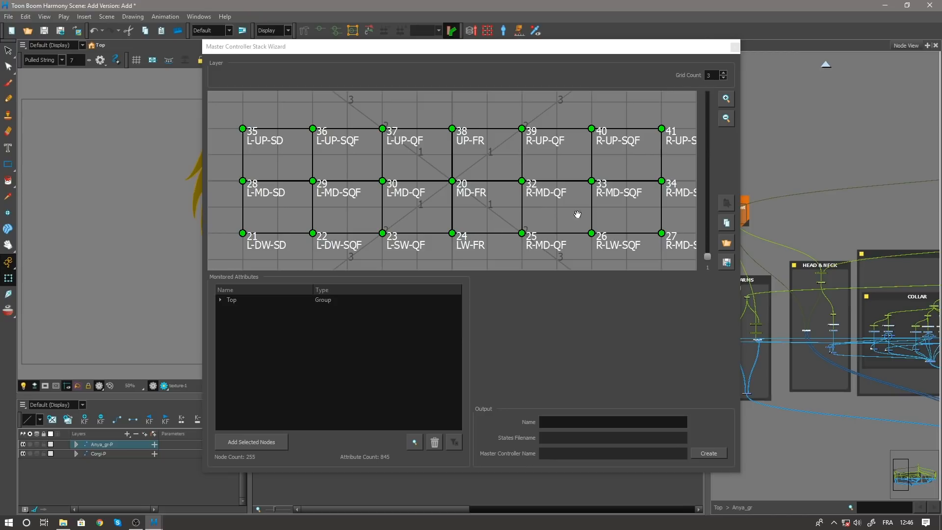
pyautogui.moveTo(708, 259)
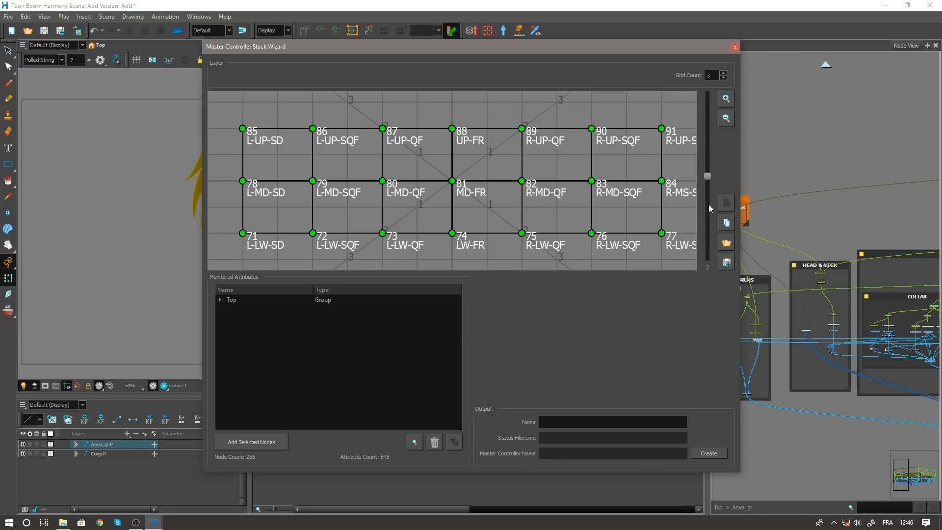
pyautogui.moveTo(708, 179)
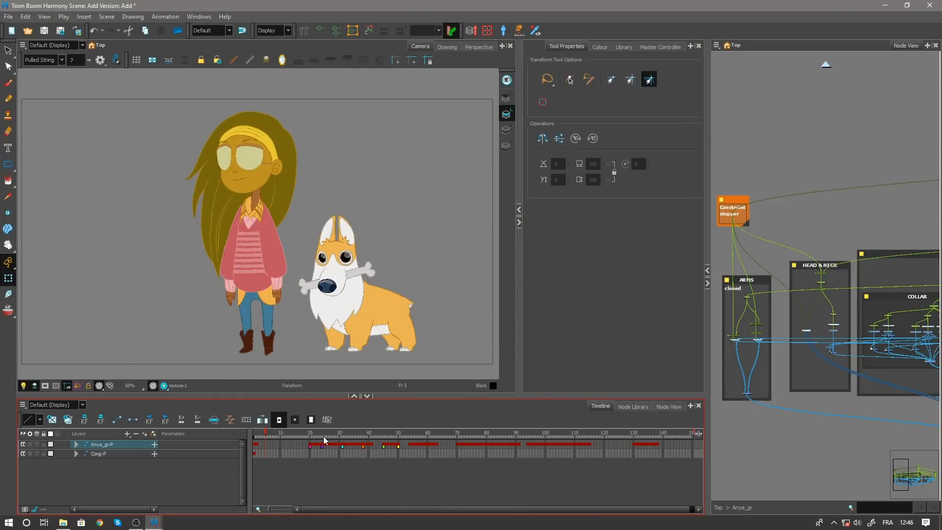
pyautogui.click(338, 434)
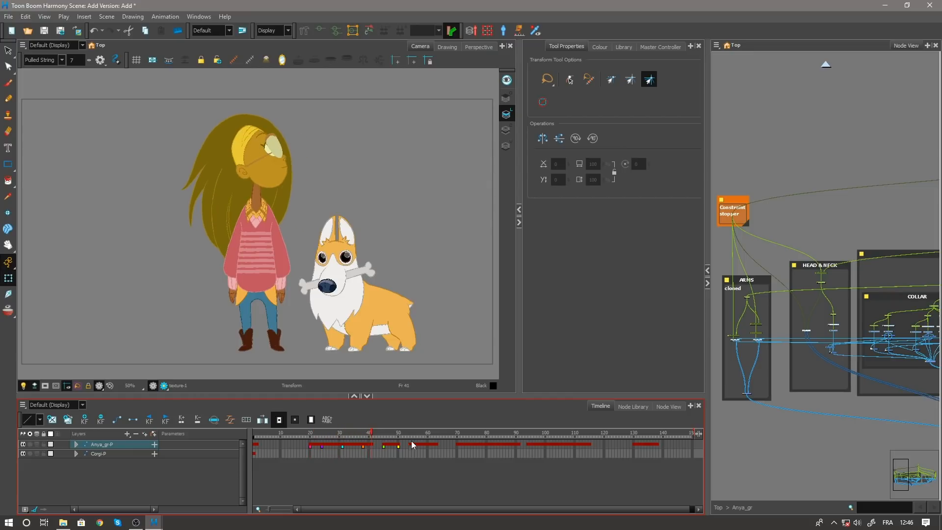
pyautogui.click(487, 433)
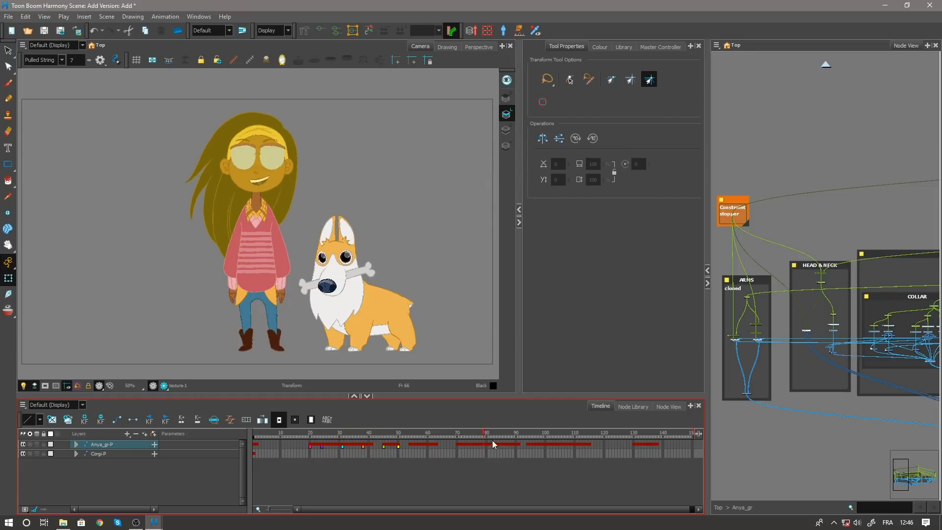
pyautogui.click(463, 433)
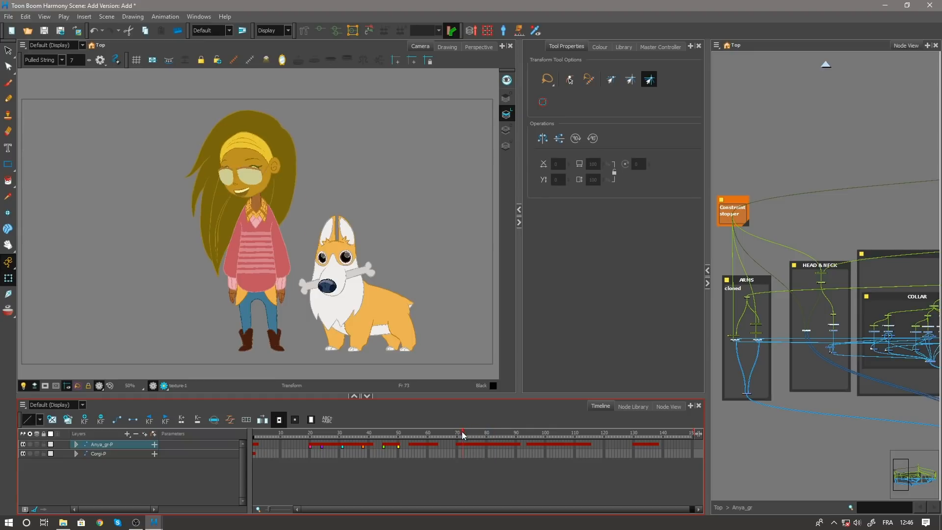
pyautogui.click(501, 431)
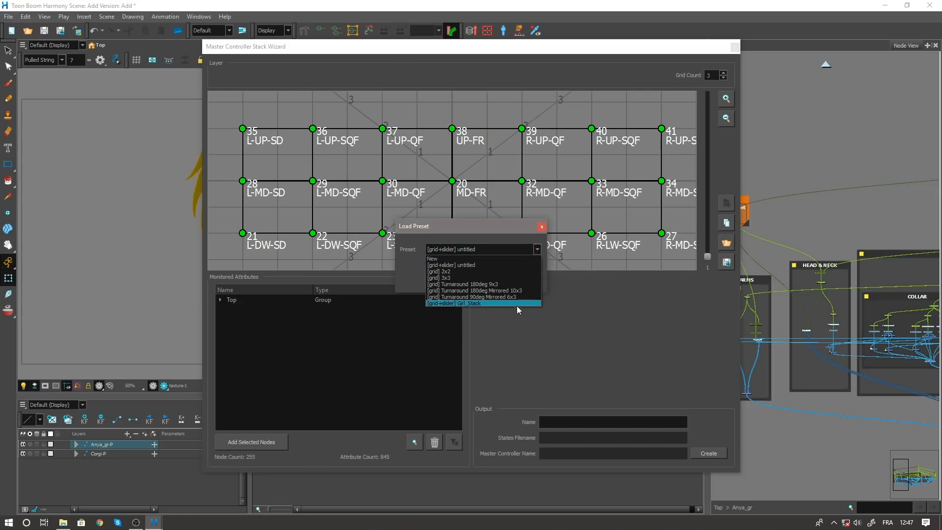
# - Select [grid+slider] Girl_Stack in the Load Preset dropdown and confirm with OK
pyautogui.click(457, 303)
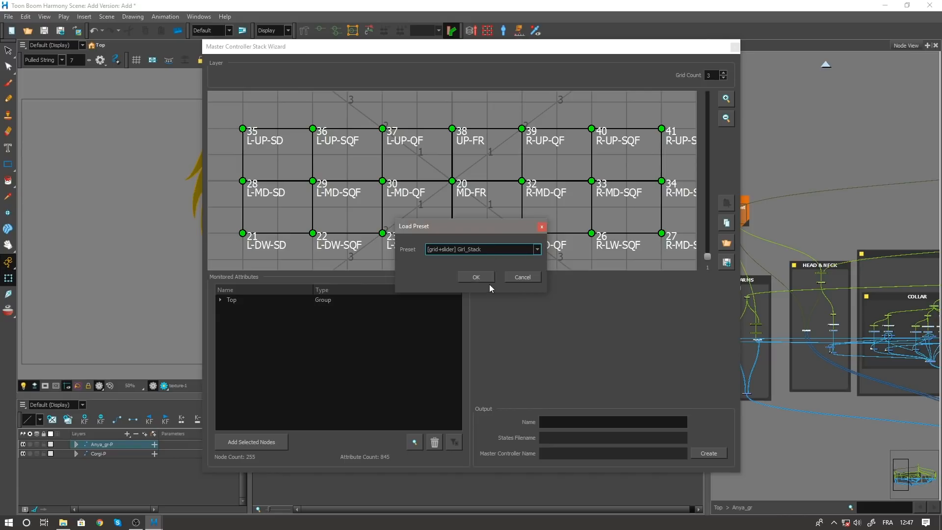
pyautogui.click(476, 277)
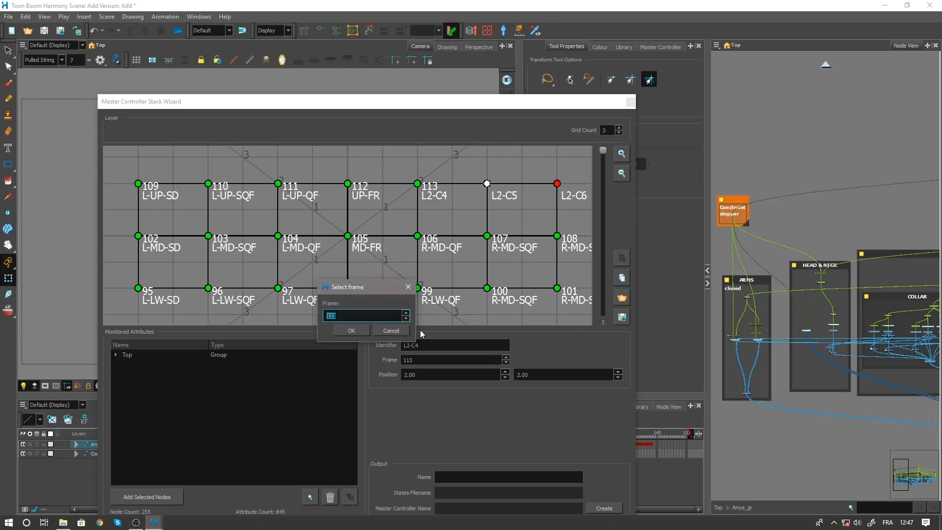
# - Assign frames to the top-right poses, rename them R-UP-SQF and R-UP-SD, and name the output LipsyncRotation
pyautogui.click(351, 330)
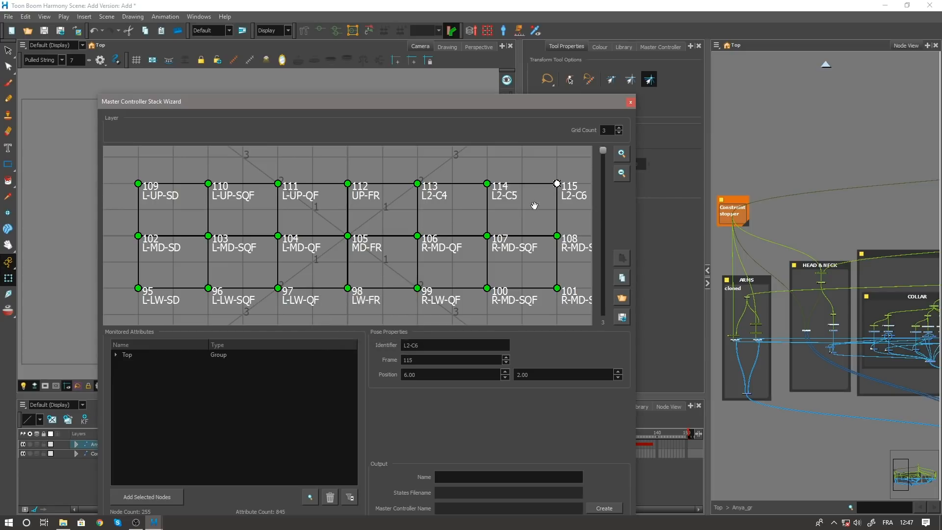
pyautogui.click(453, 345)
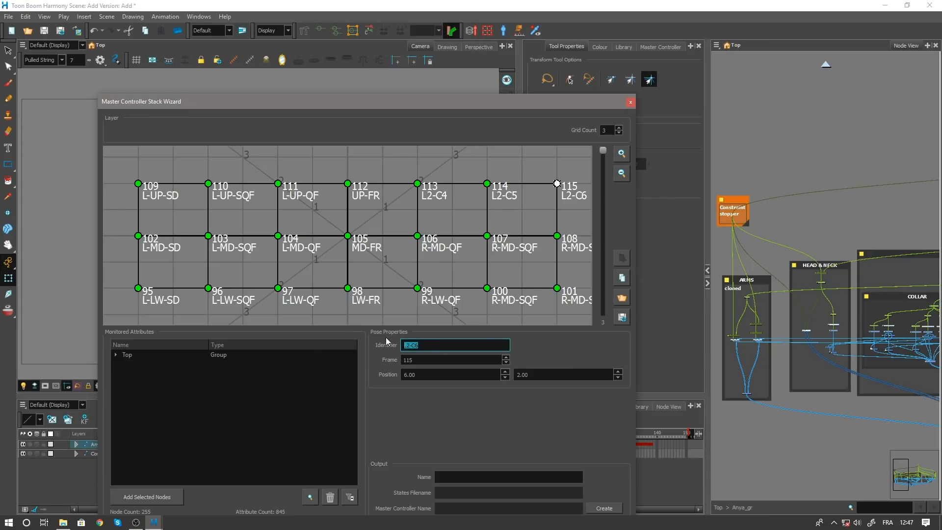
pyautogui.write('UP-QF')
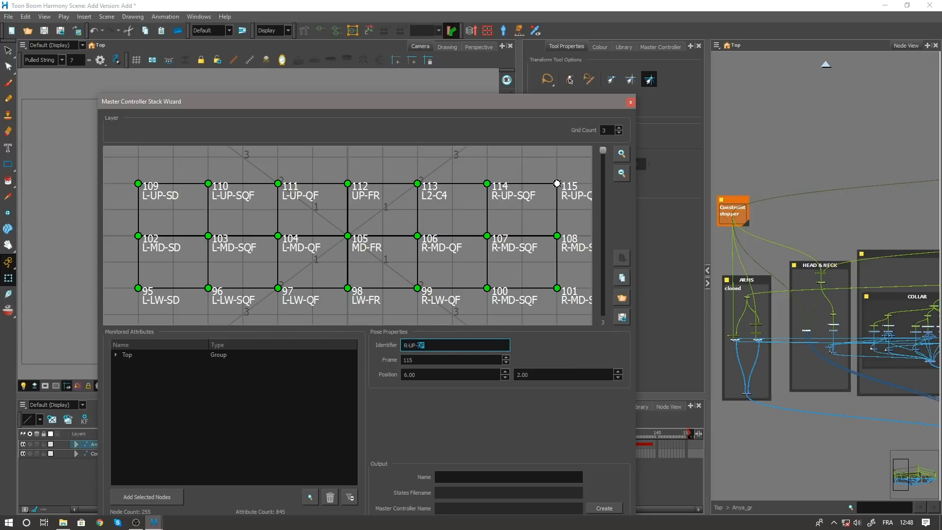
pyautogui.write('LipsyncRotation')
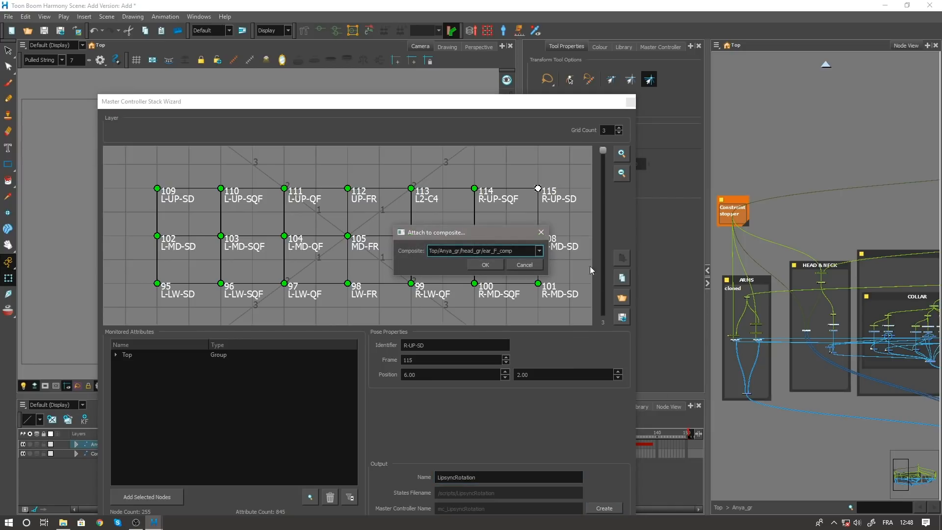
# - Create the LipsyncRotation controller and list Anya's head composites for attaching it
pyautogui.click(538, 251)
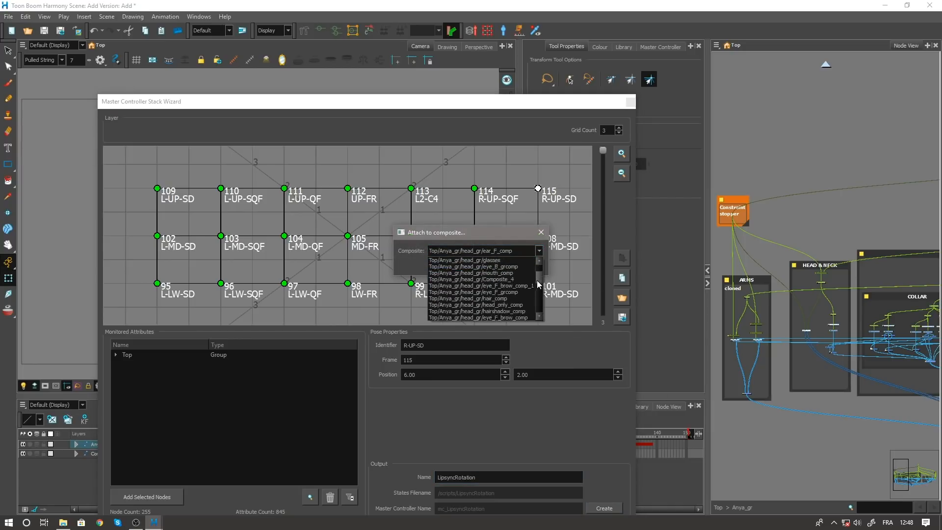